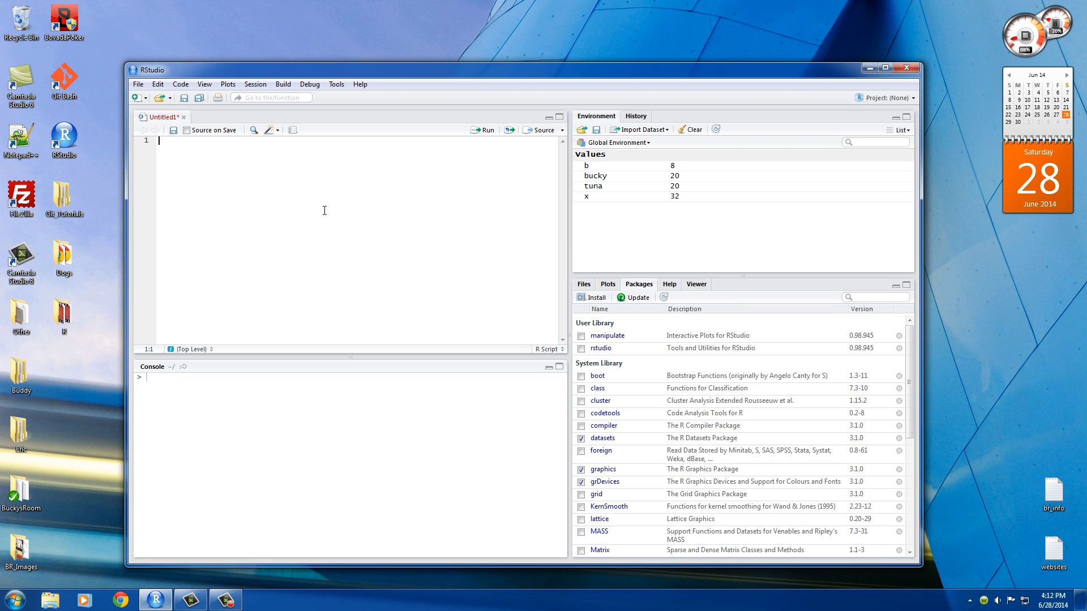
mouse_move(330, 209)
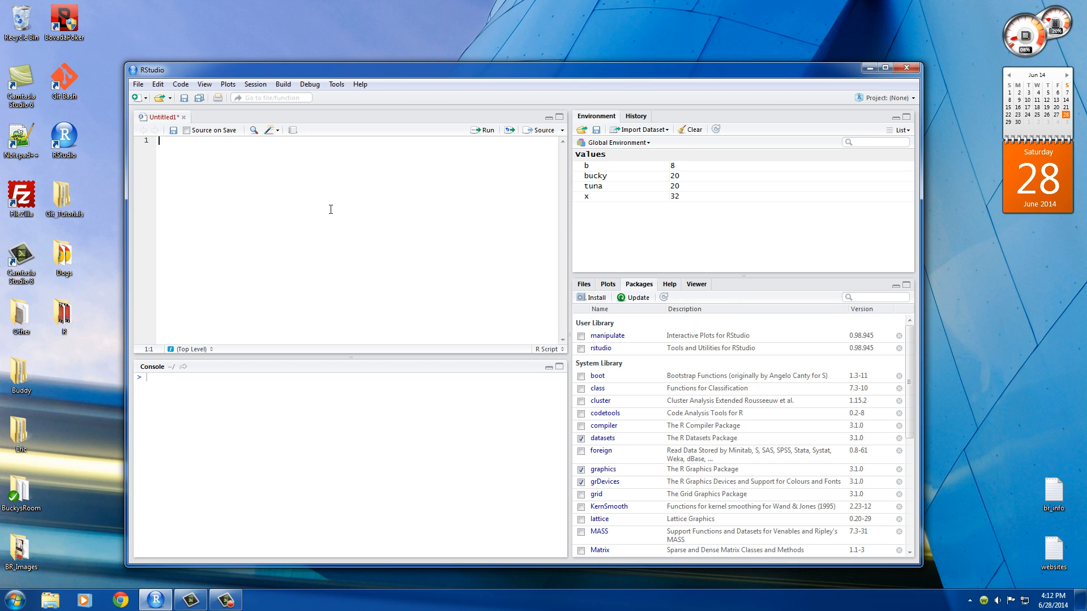
mouse_move(285, 197)
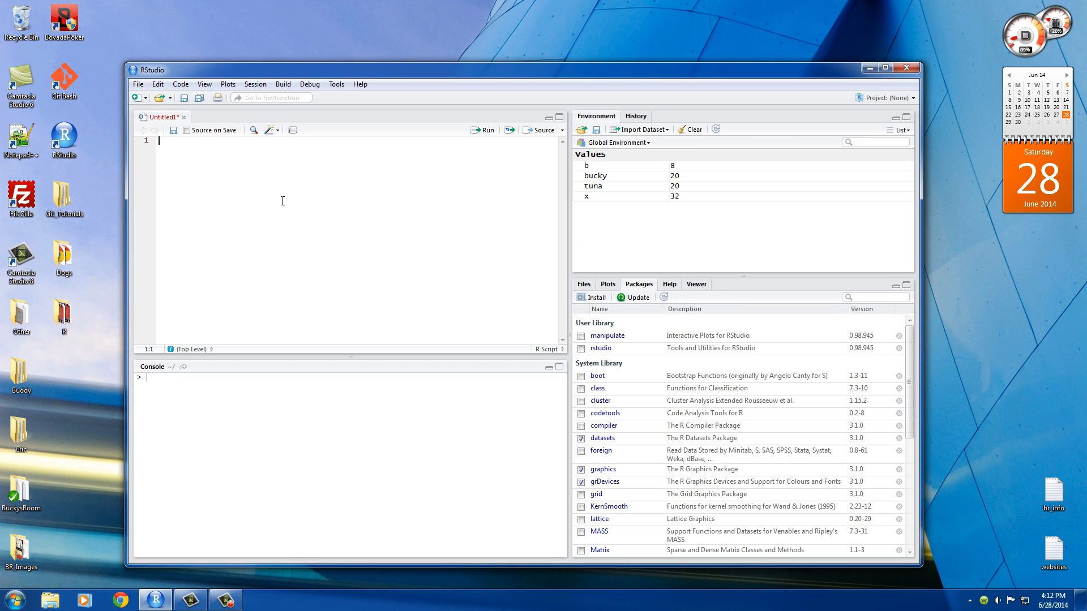
Write a <- 32, b <- "bucky", class(a) and class(b), and run them to print numeric and character
text(a <- 32)
text(b <-)
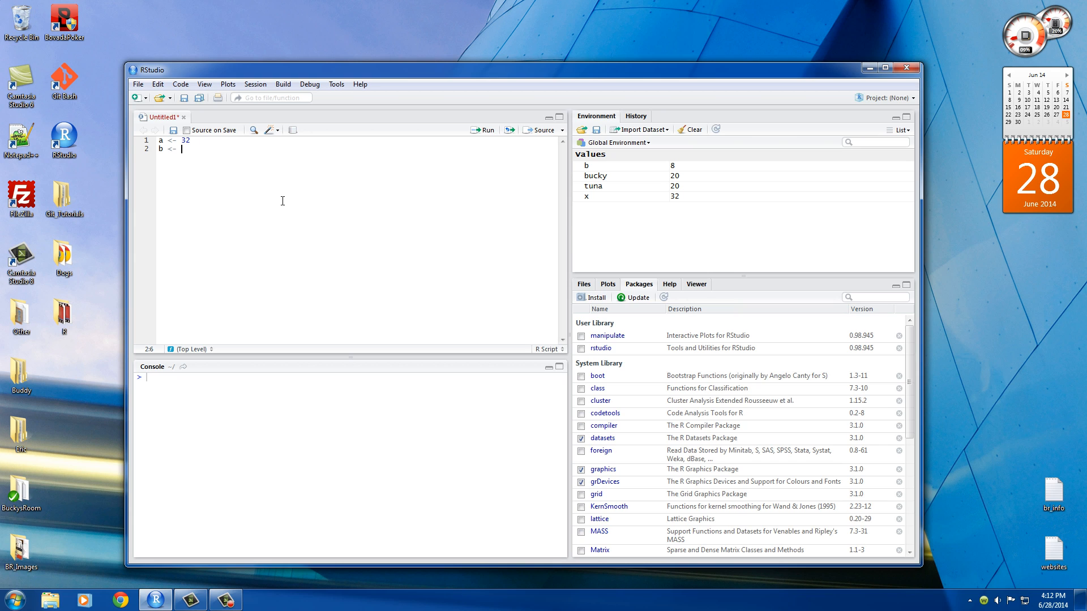
text("bucky")
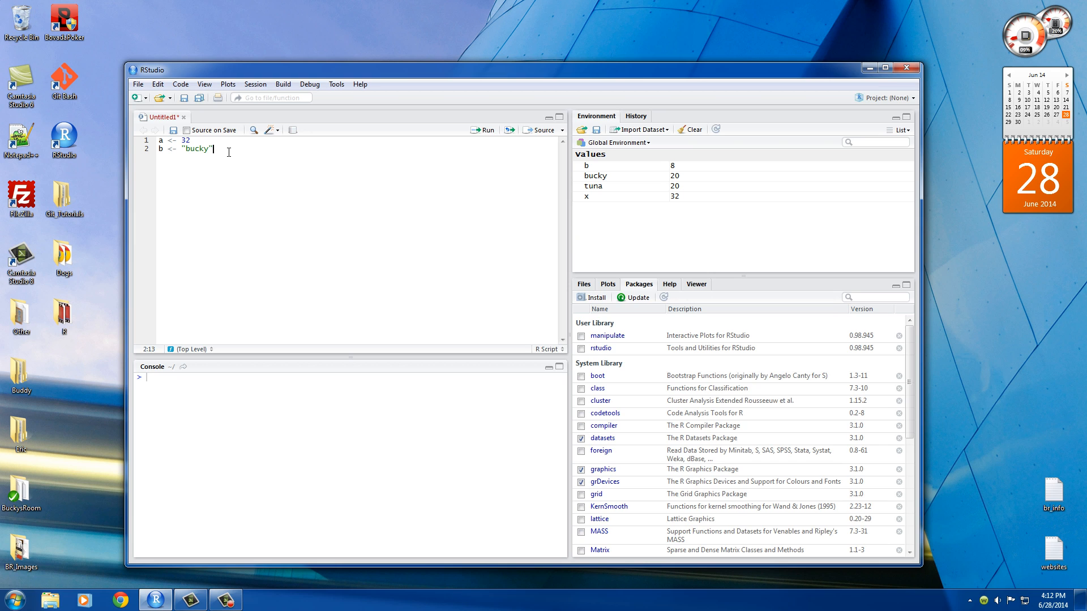
key(enter)
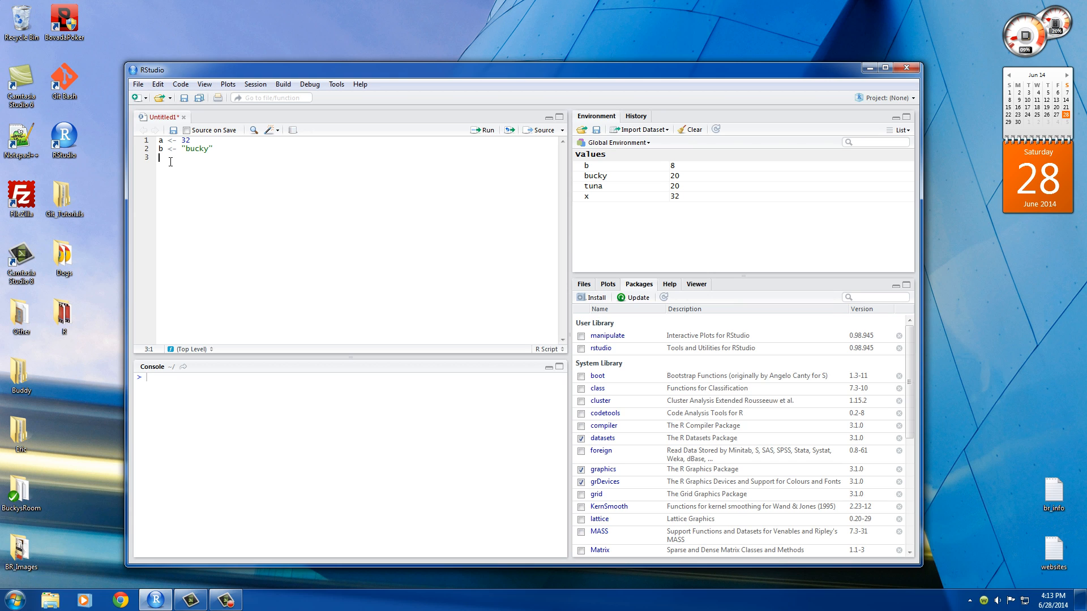
mouse_move(191, 197)
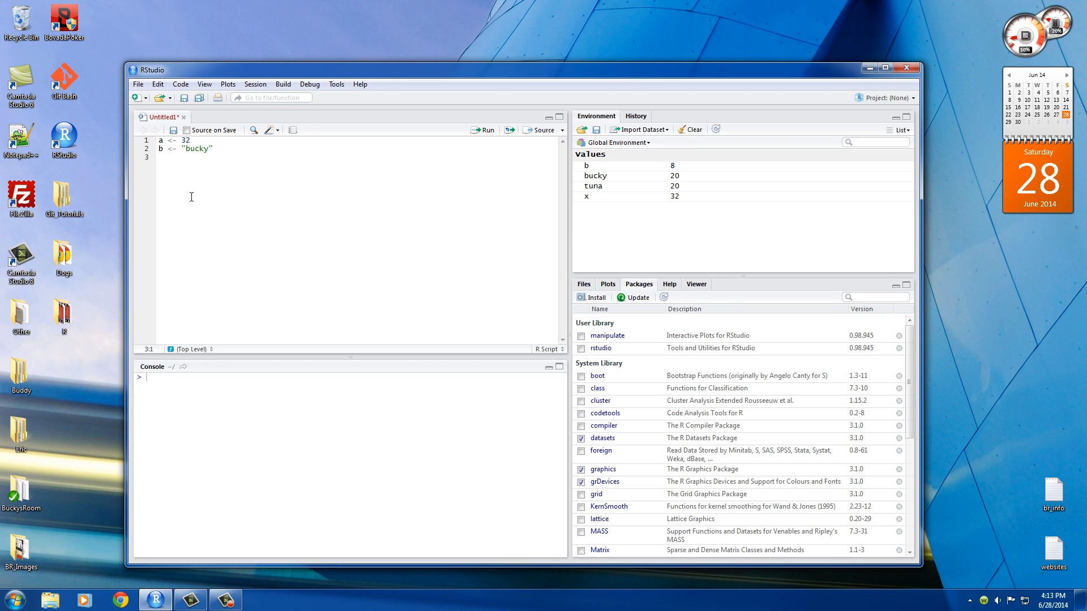
text(clas)
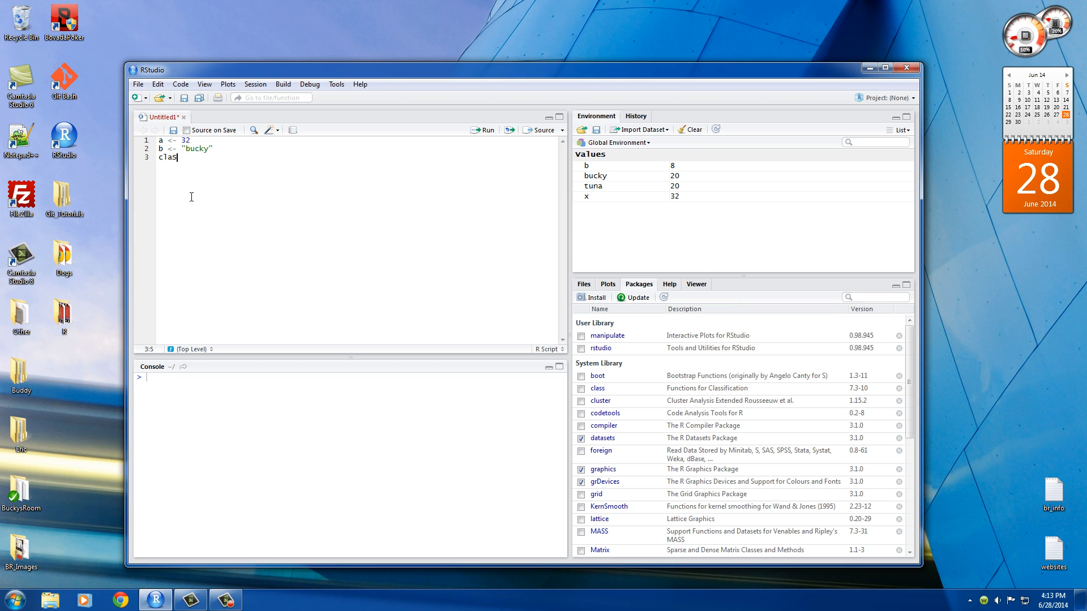
text(s)
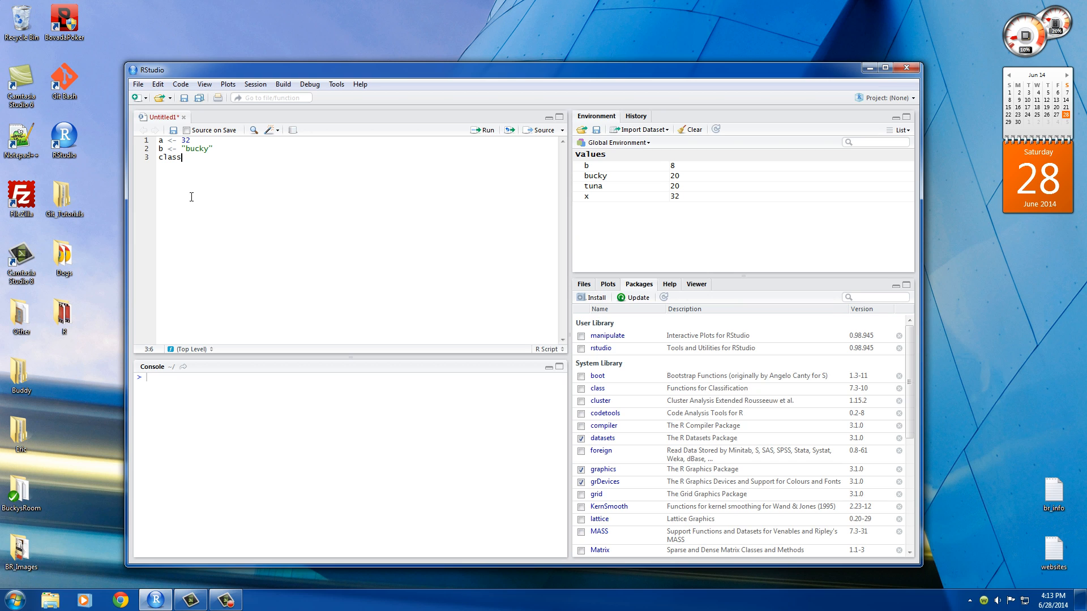
text(()
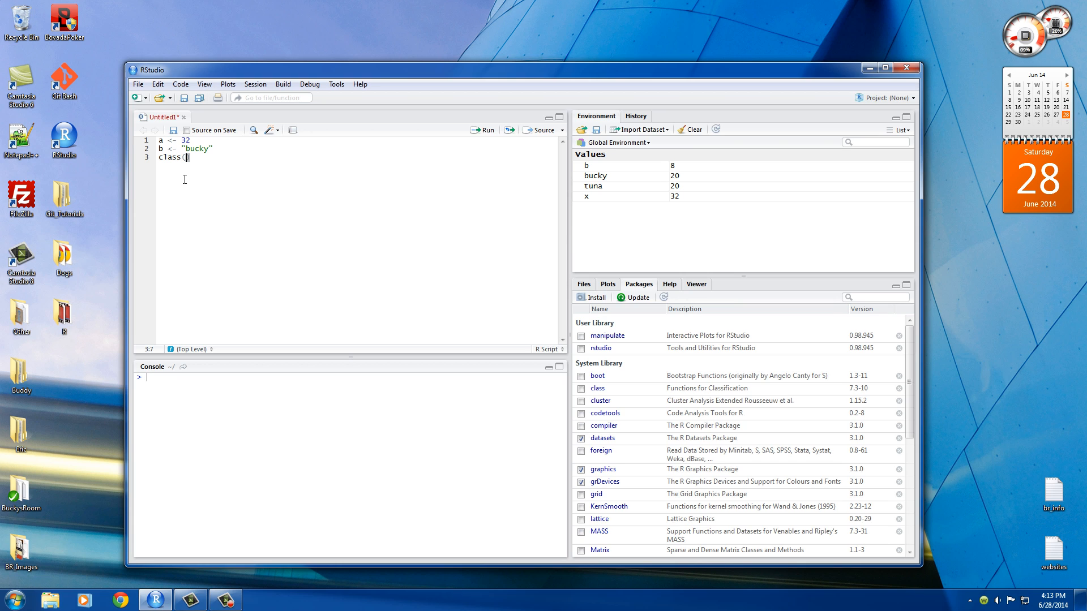
mouse_move(192, 149)
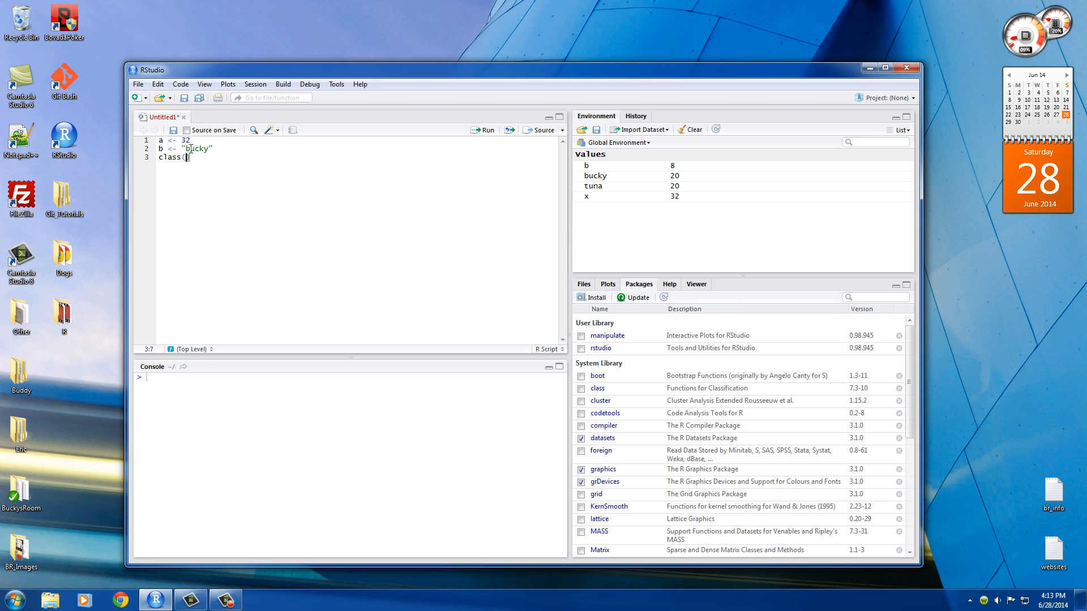
text(a))
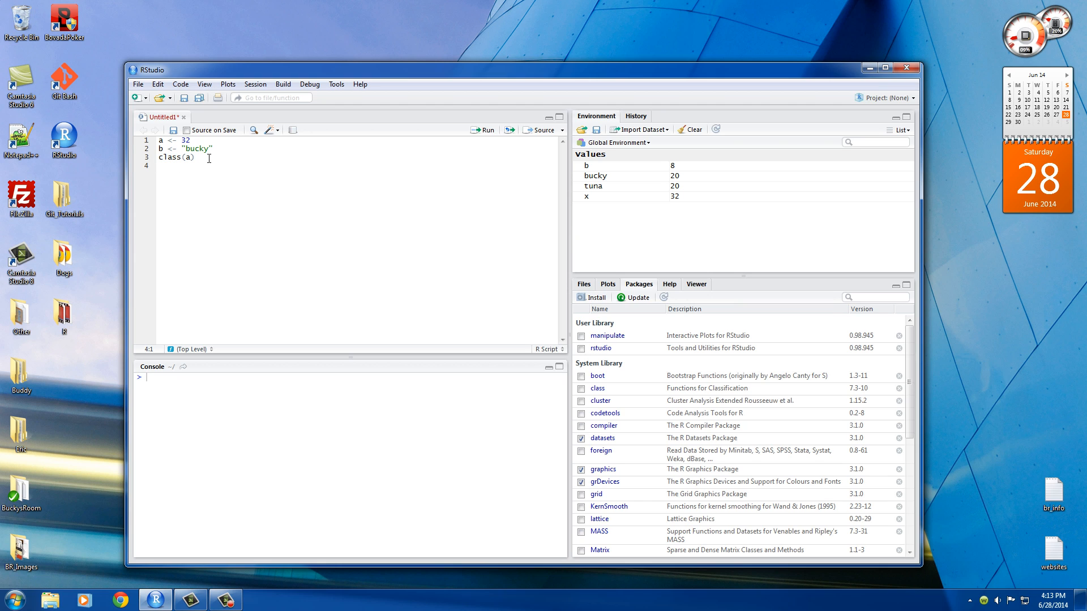
text(class(b))
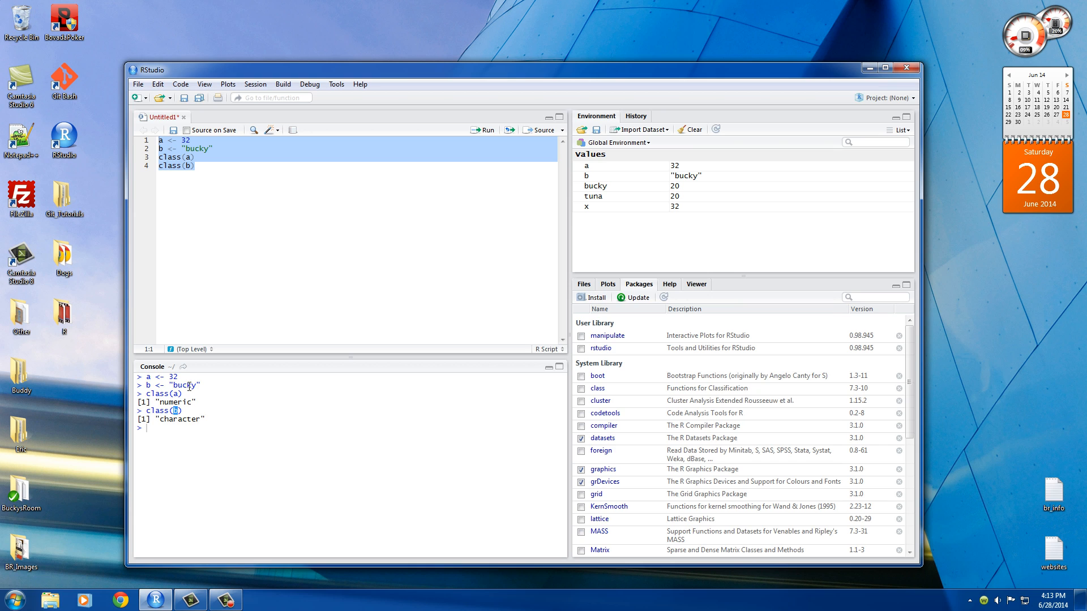
Select the word bucky in the console output
double_click(180, 420)
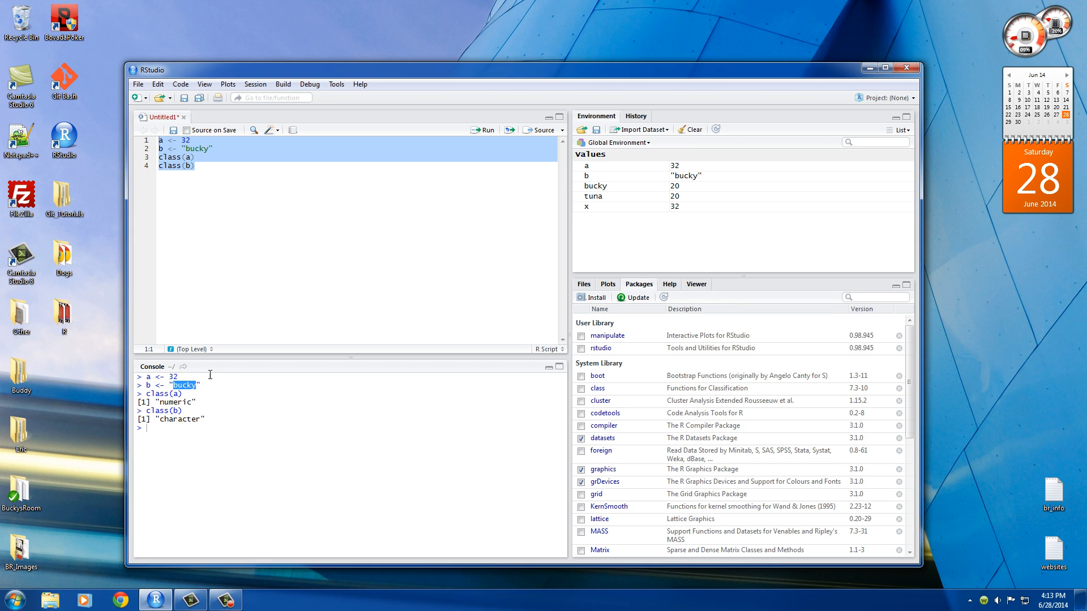
mouse_move(183, 428)
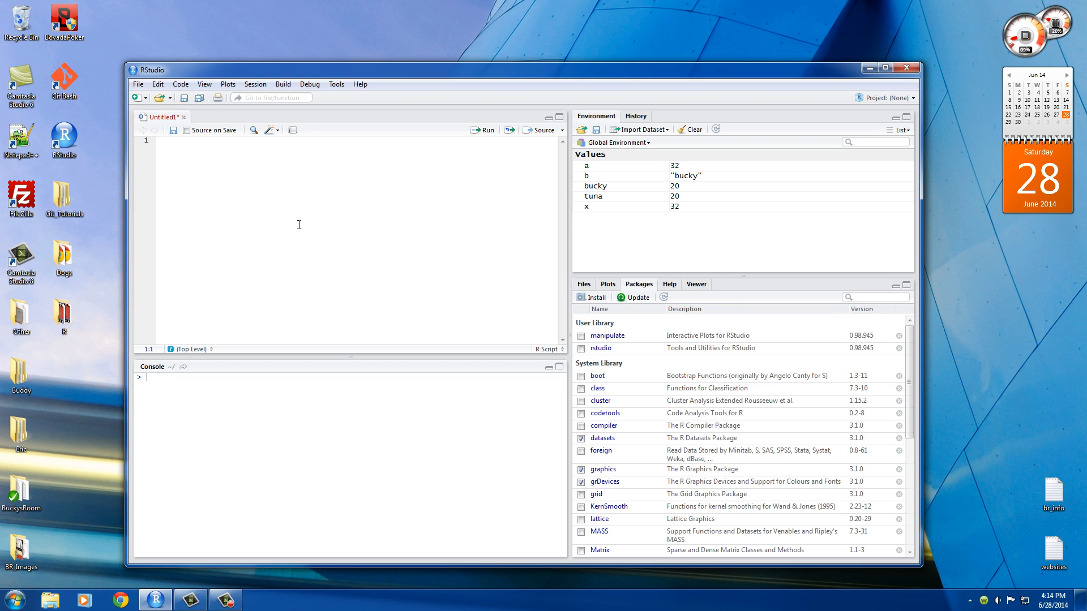
Revise the first assignments so the script reads a <- 423 and b <- -8
text(a)
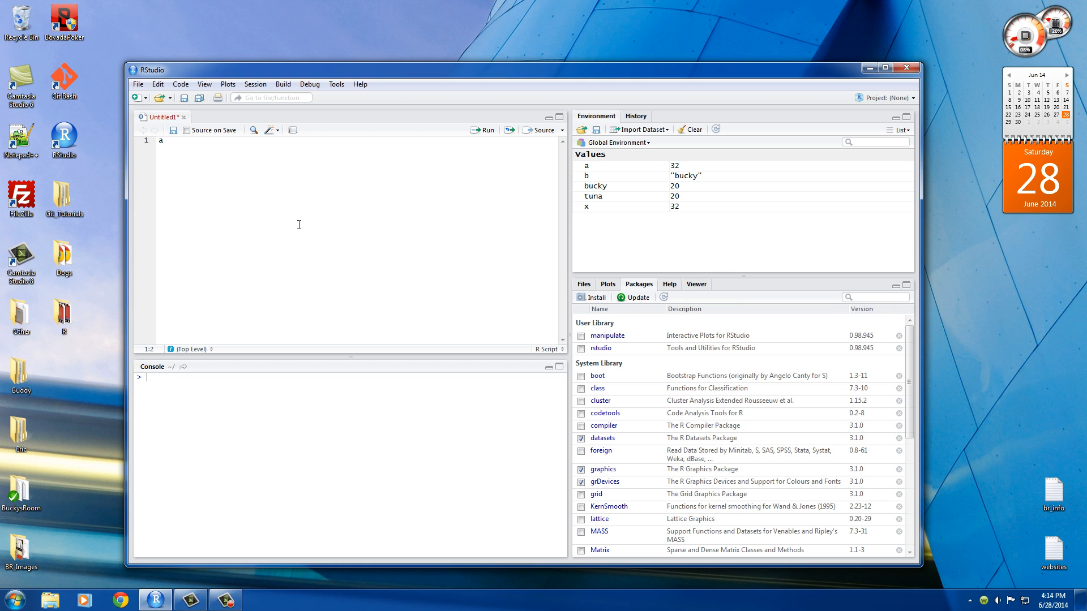
text(<-)
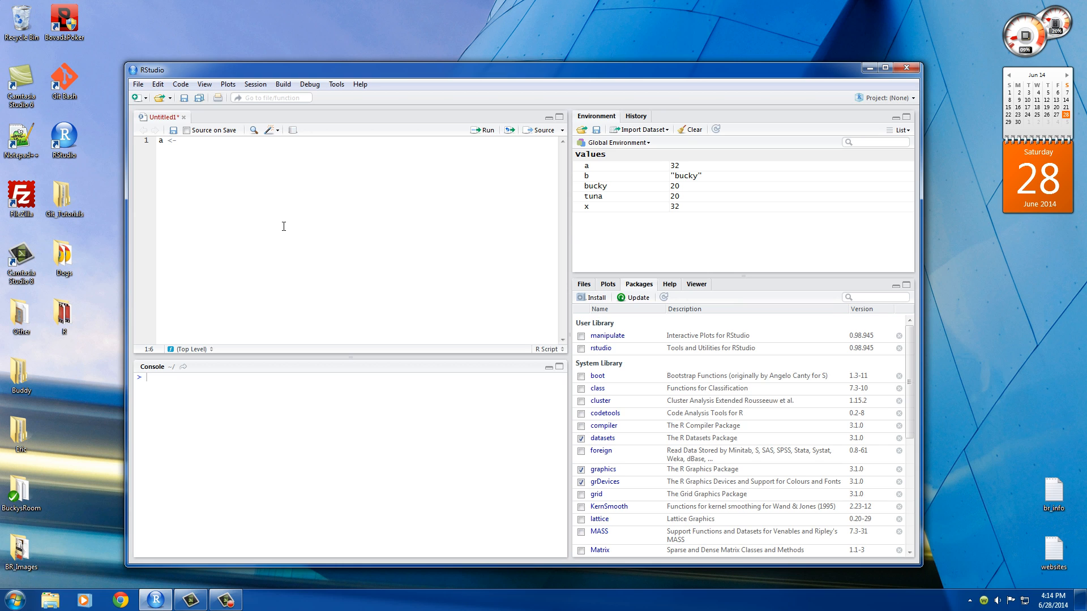
mouse_move(278, 230)
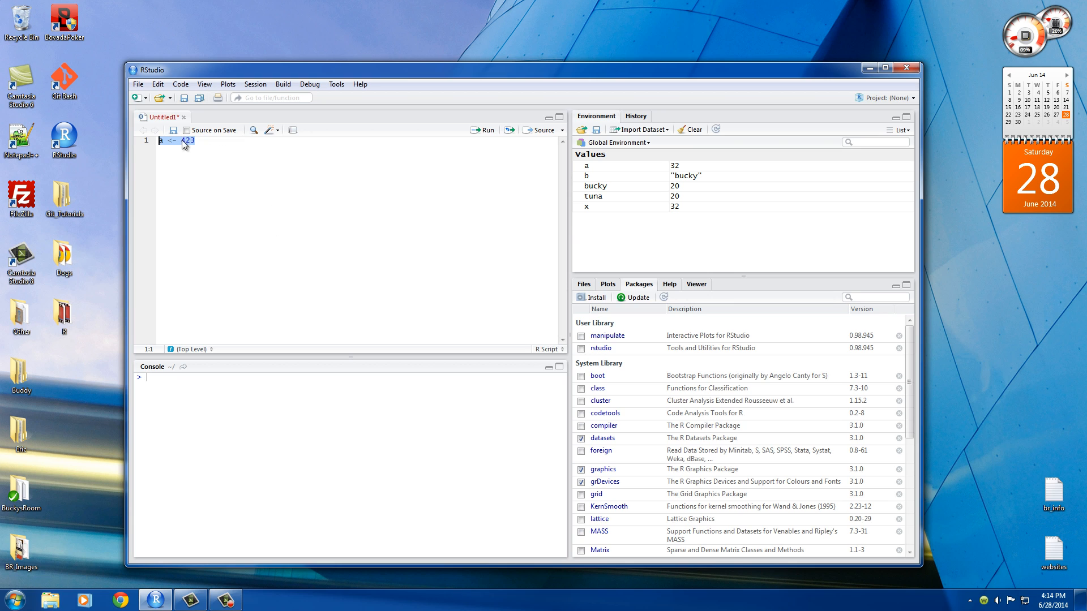
click(200, 141)
text(b <-)
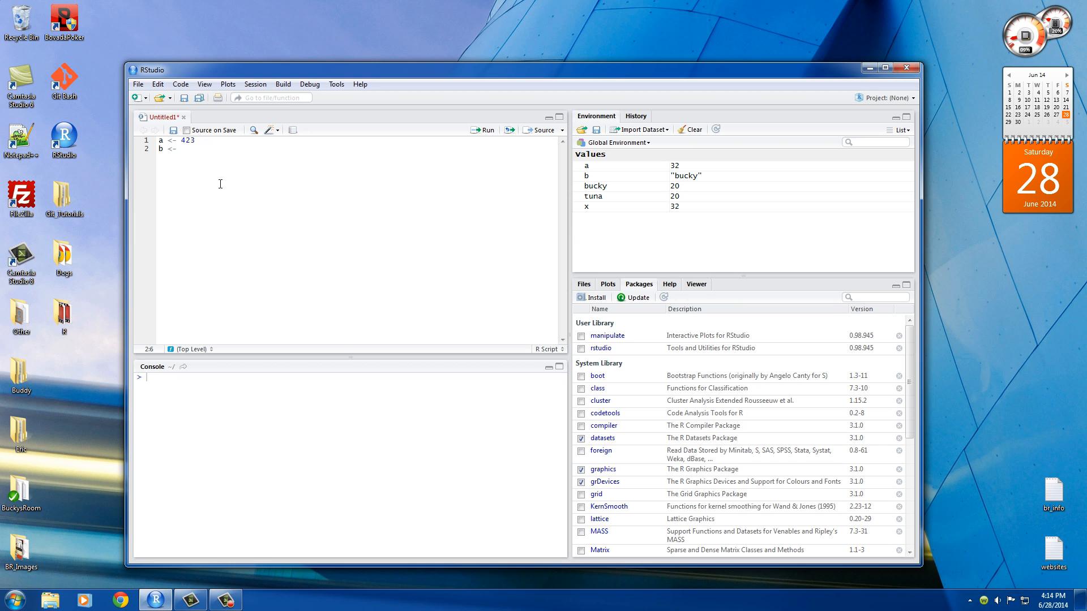
text(8)
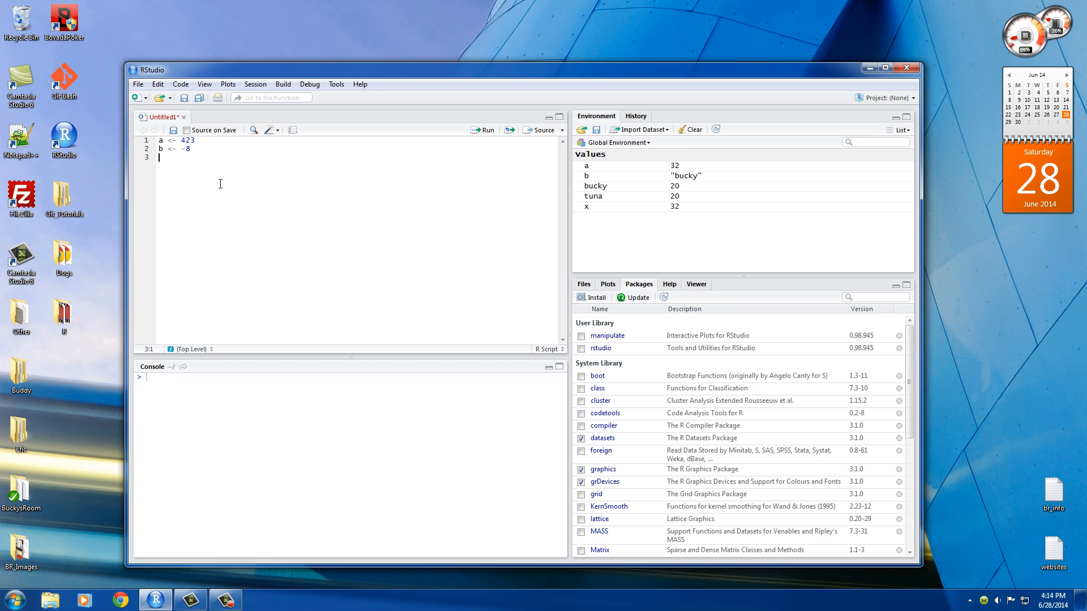
Add the assignments c <- 32.5345 and d <- "poop"
text(c <-)
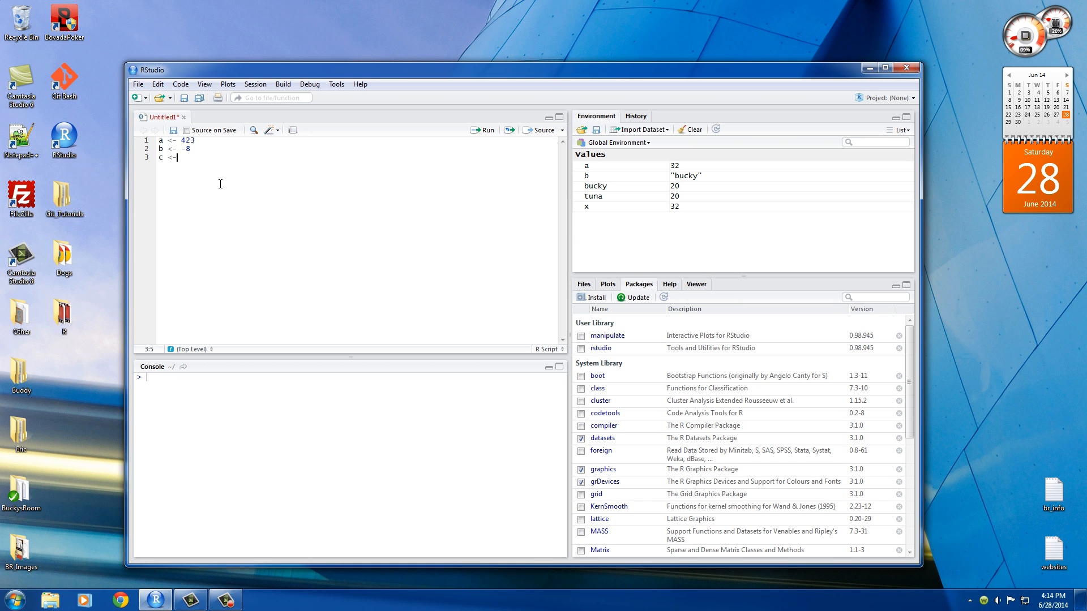
text(32.)
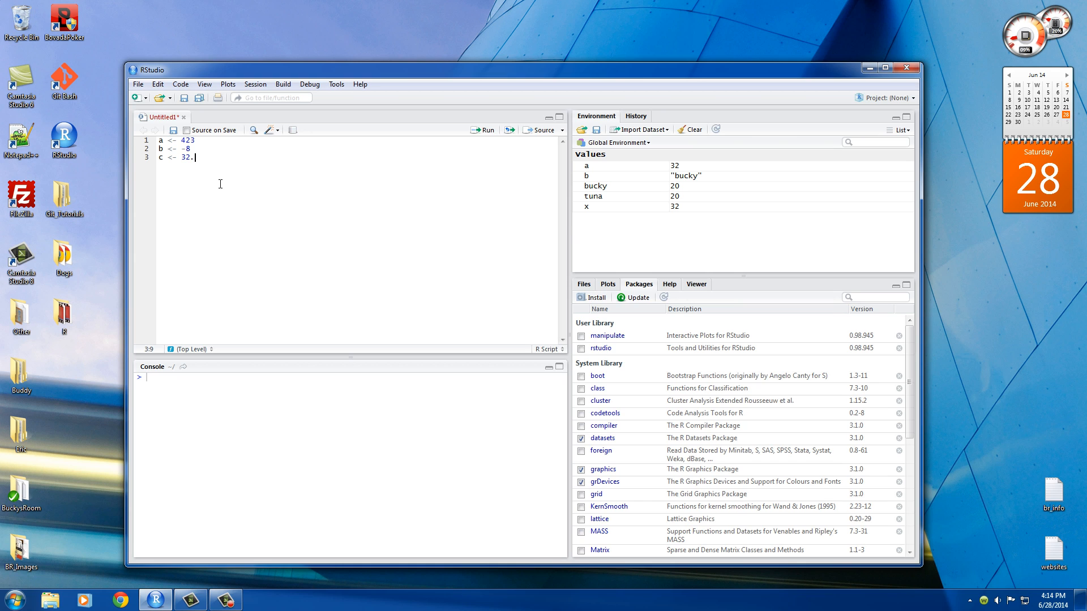
text(5345)
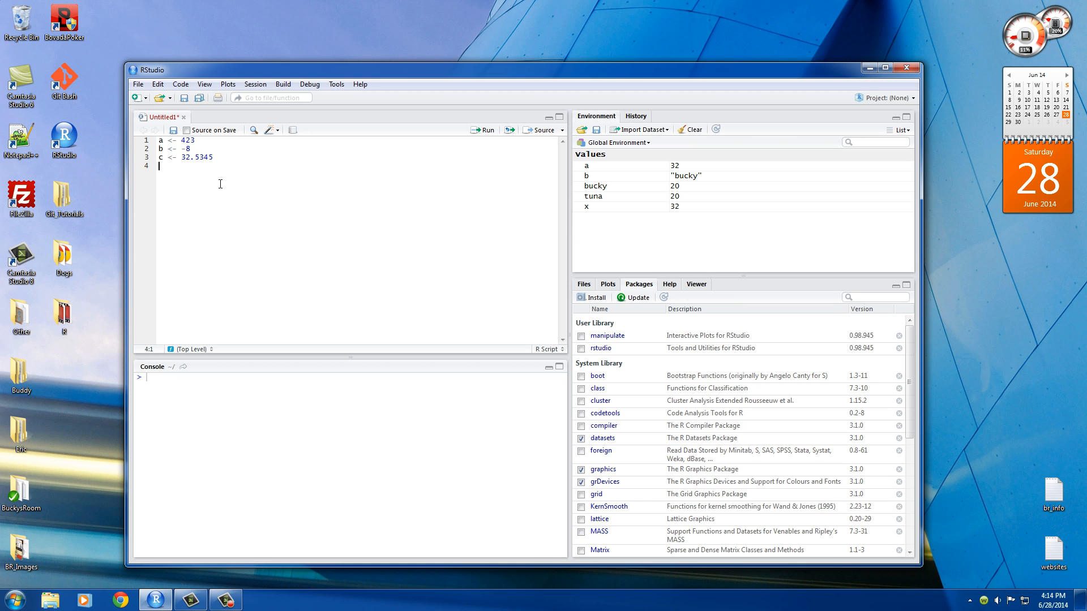
text(d)
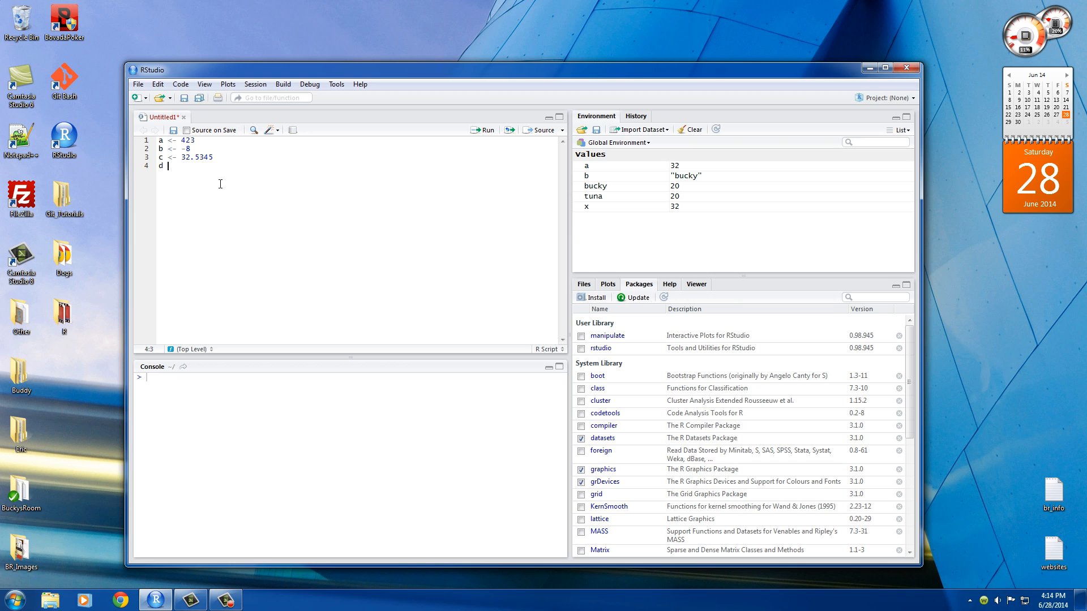
text(<- ")
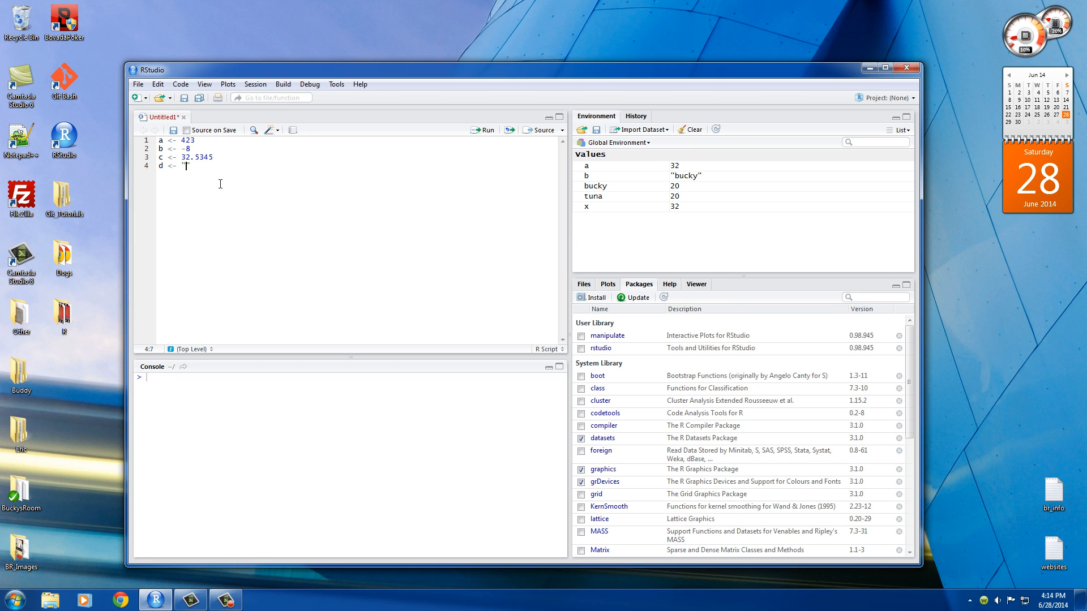
text(poop)
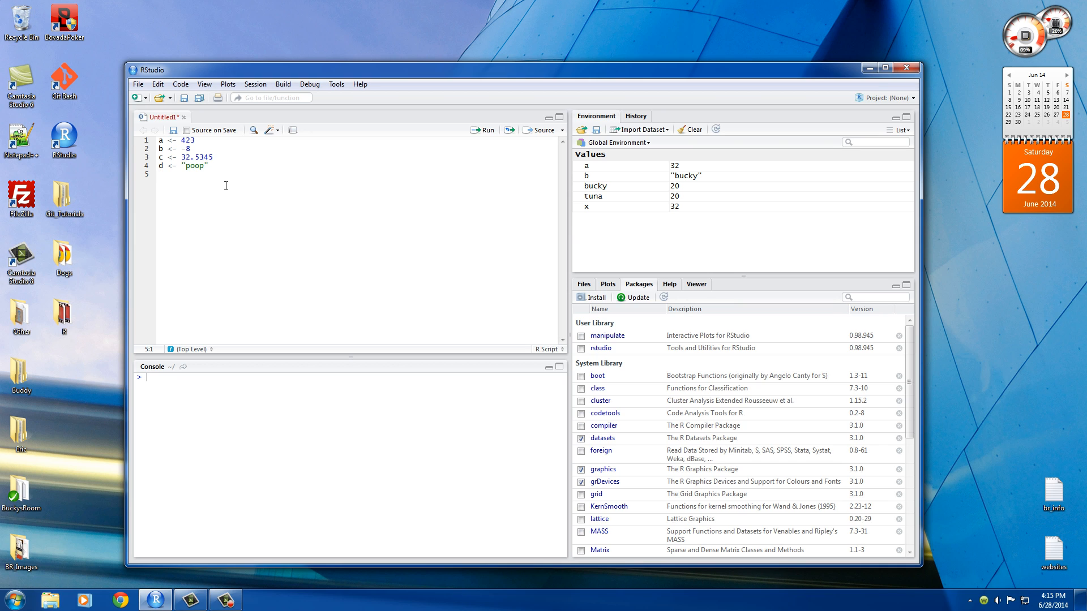
Start an is.numeric( check on the next line
text(is.)
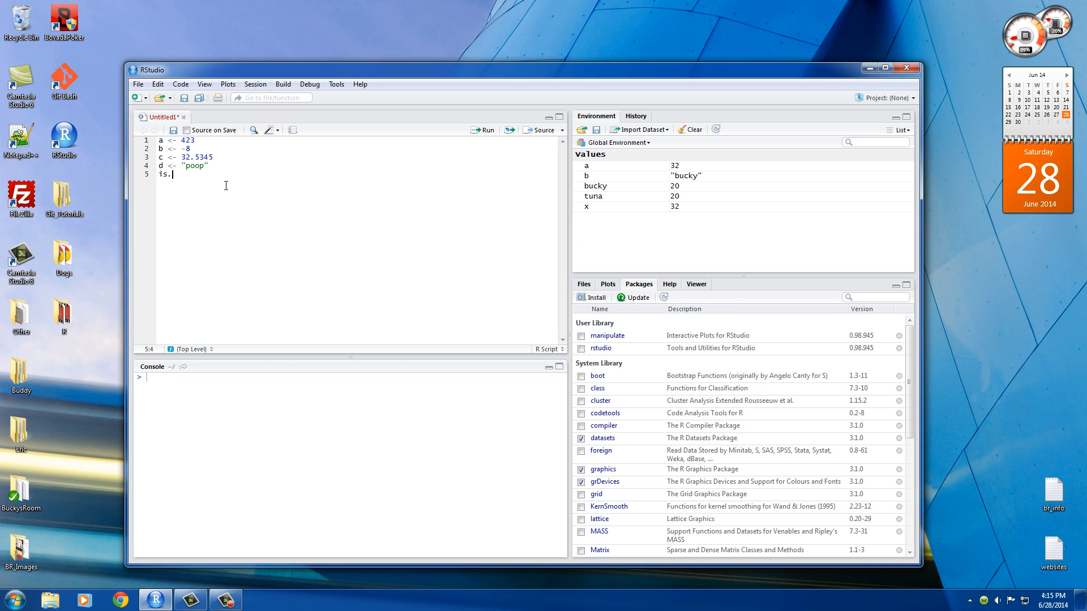
text(num)
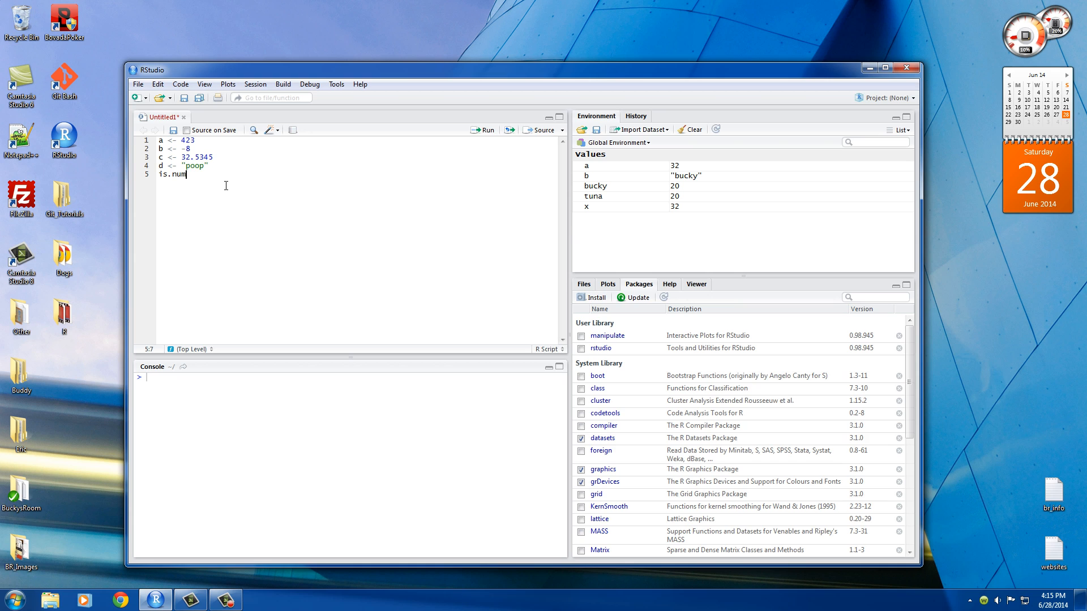
text(eric)
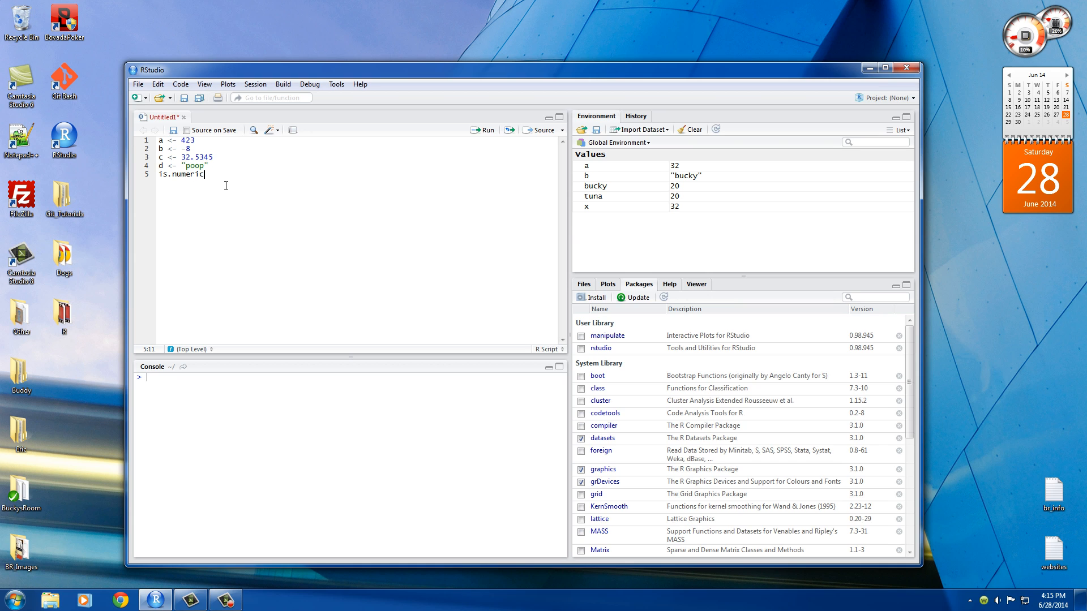
text(()
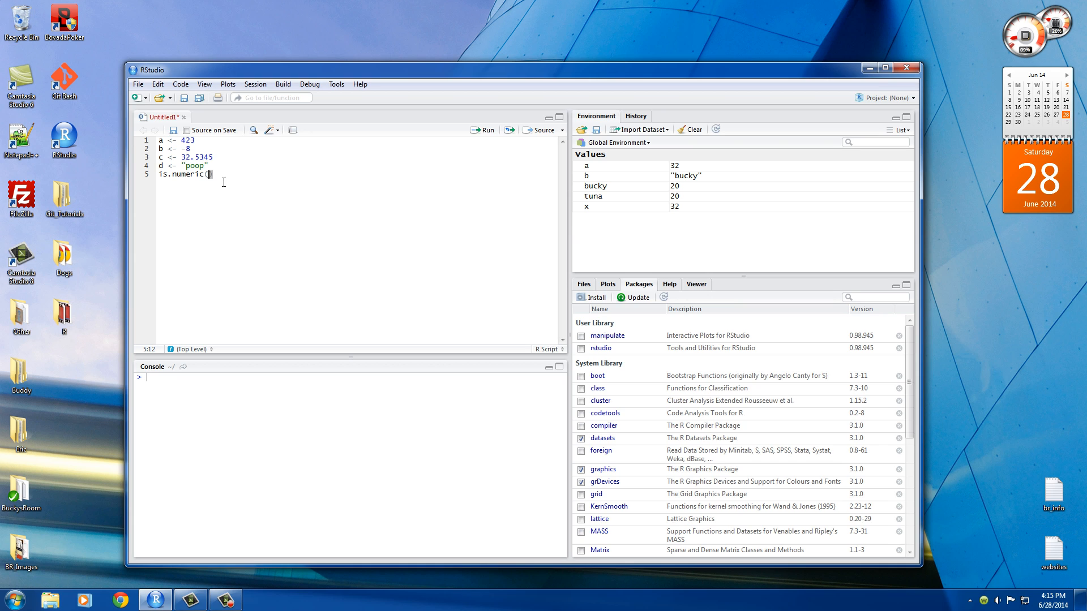
Duplicate the is.numeric(a) check for b, c and d, then run the whole script
right_click(187, 174)
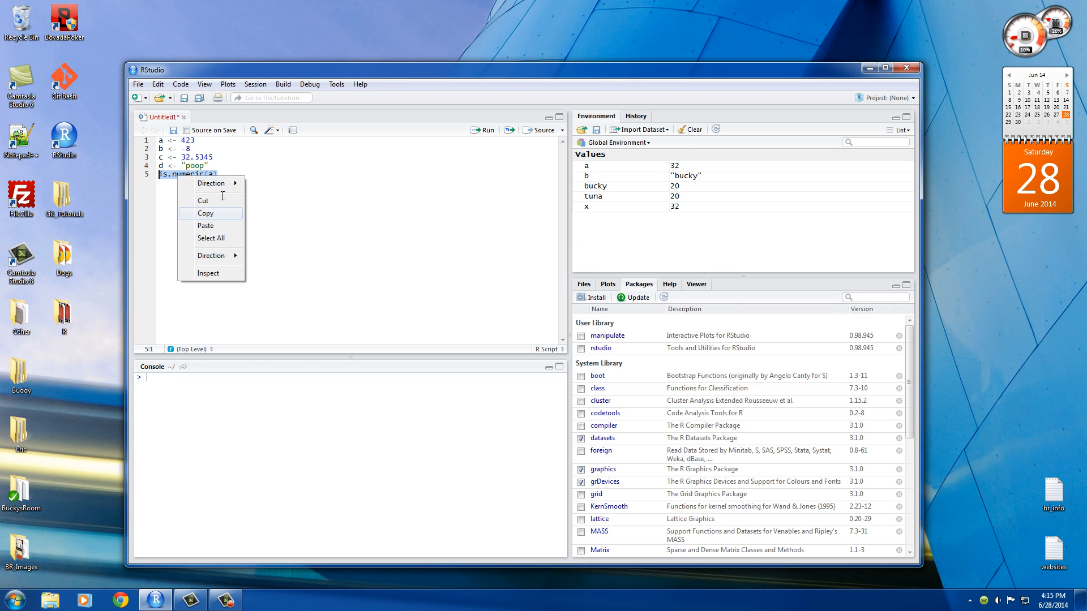
click(205, 225)
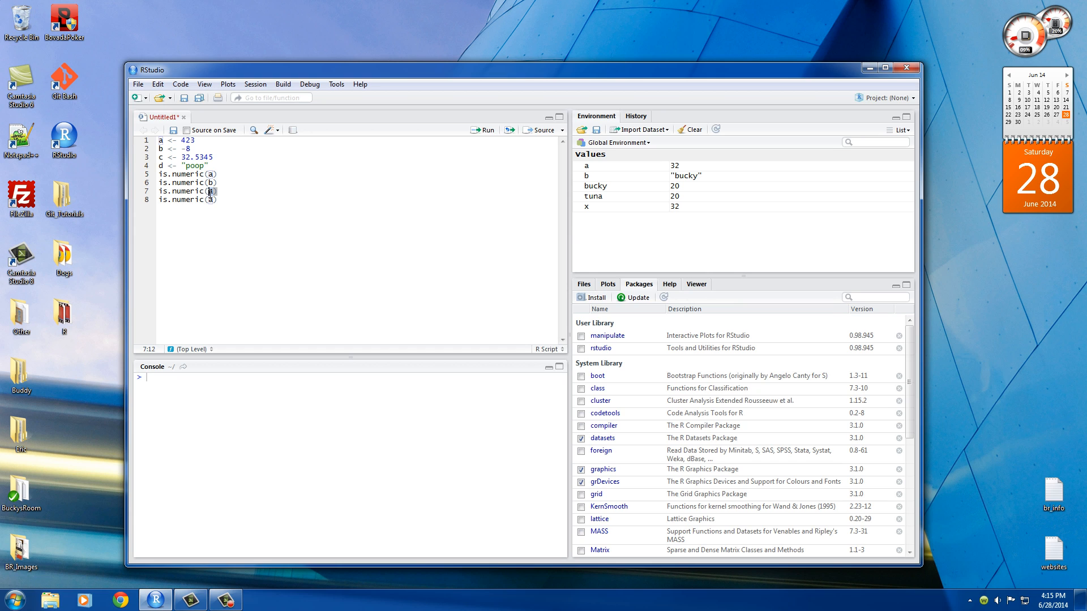
text(d)
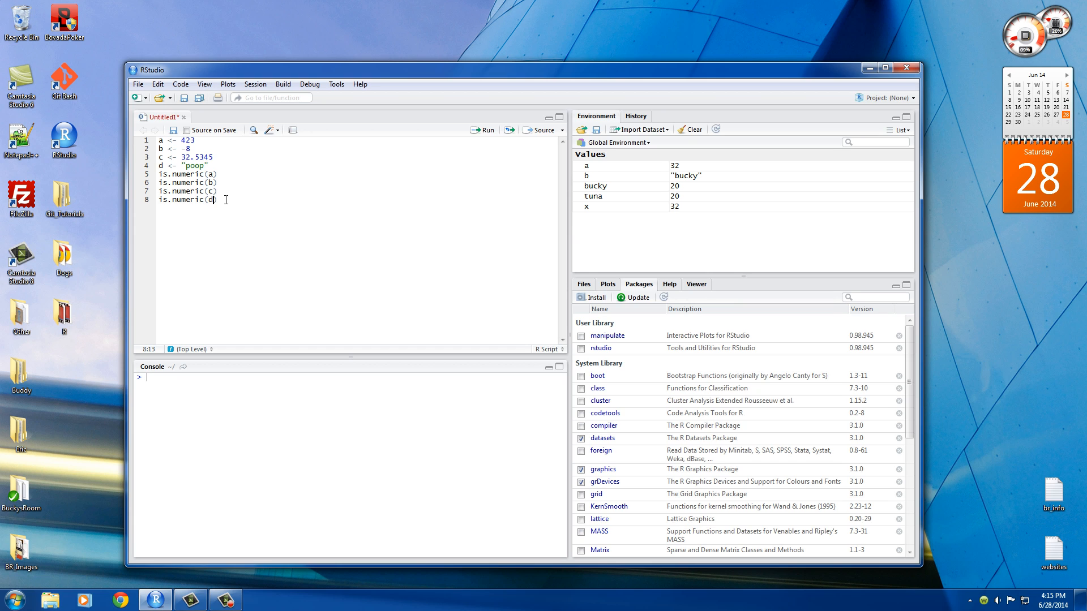
key(ctrl+a)
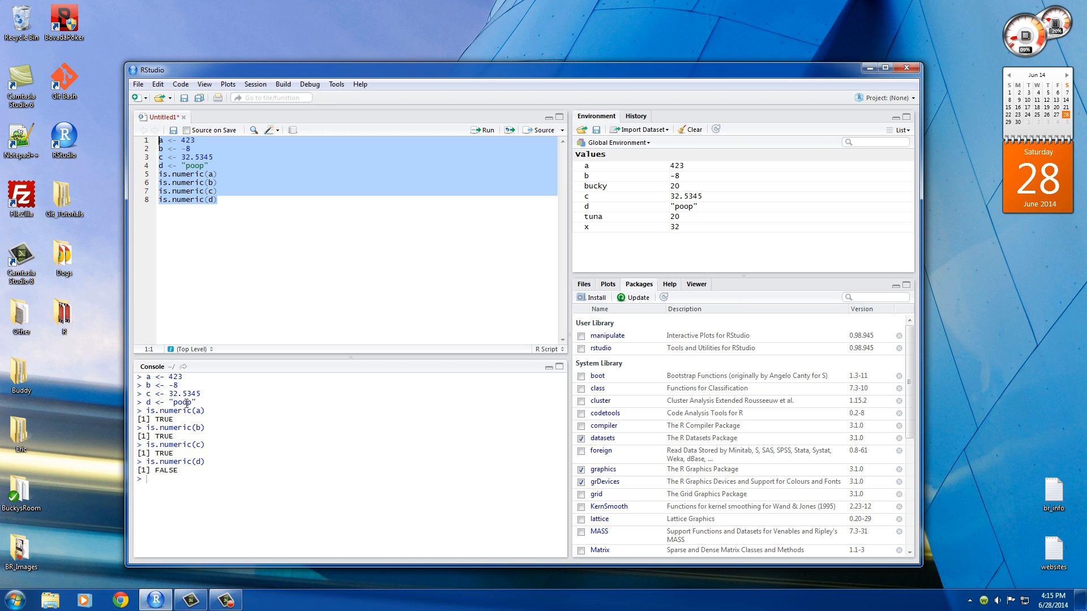
drag(145, 376, 197, 404)
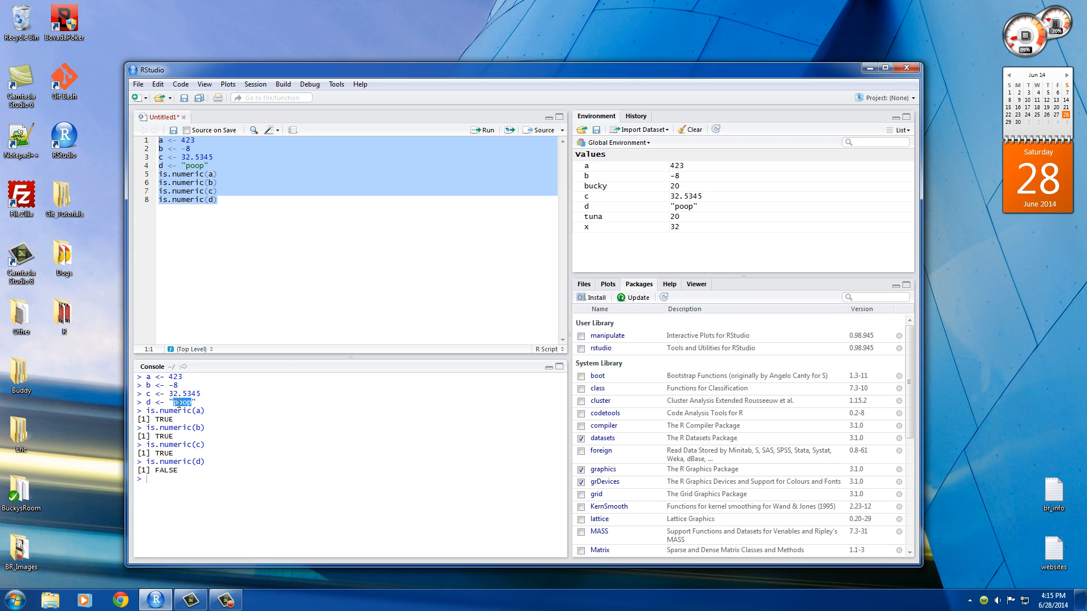
mouse_move(186, 475)
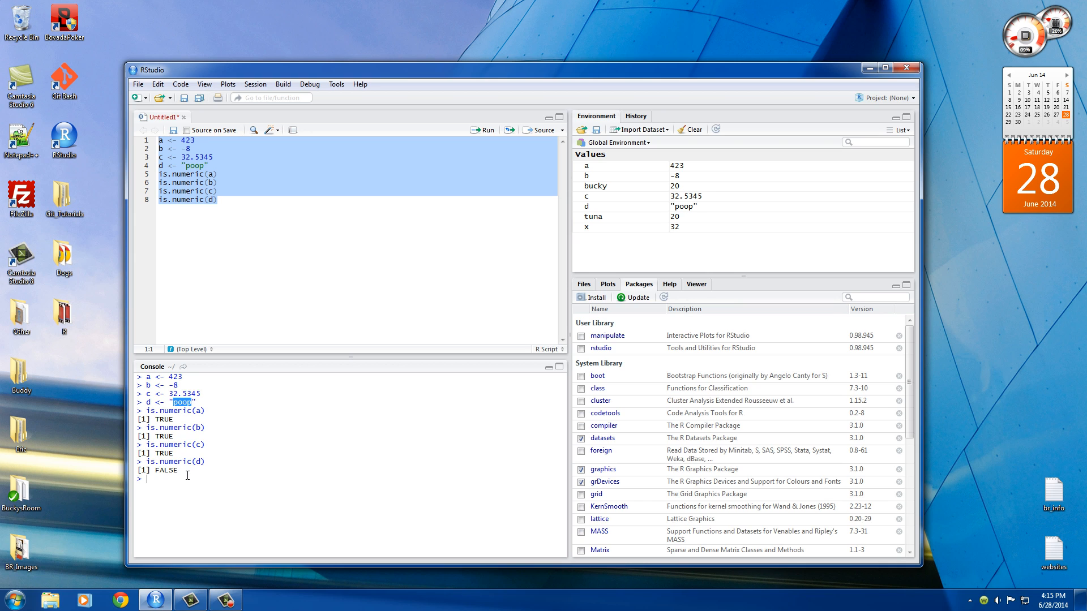
double_click(165, 470)
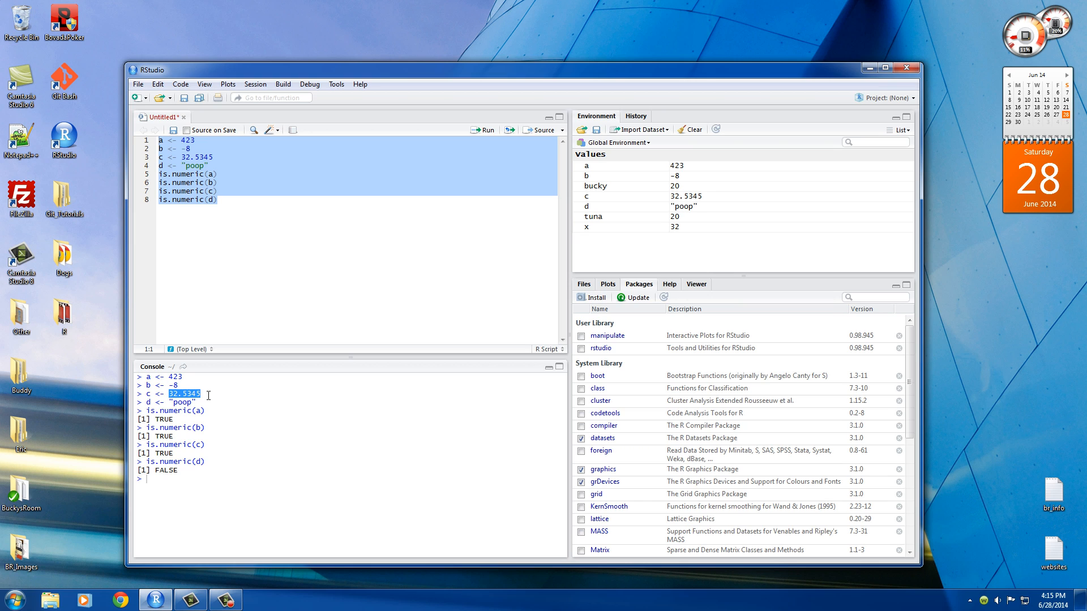
mouse_move(210, 395)
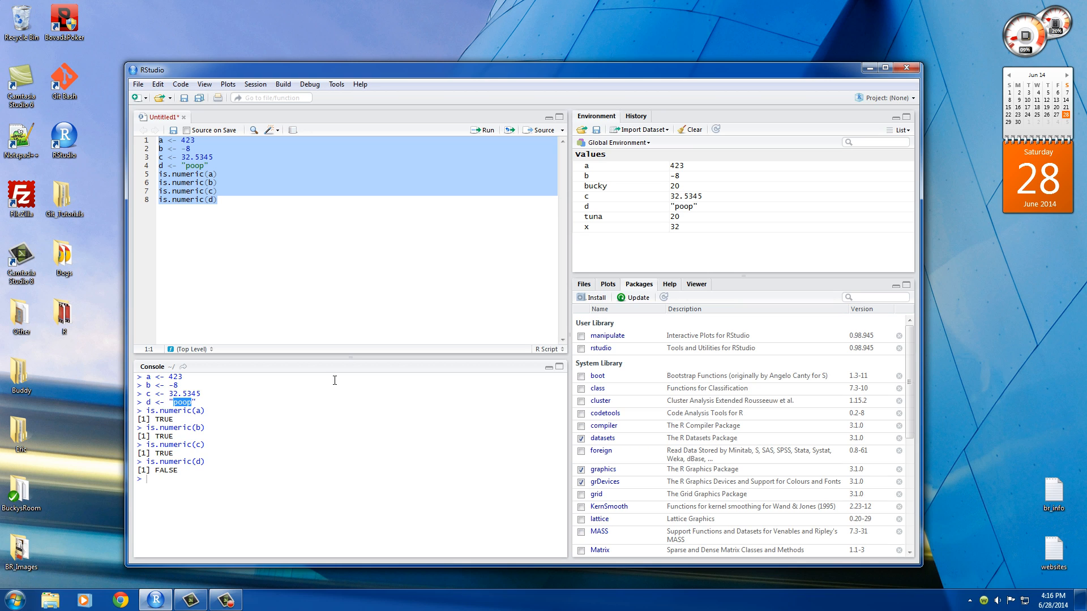
double_click(166, 470)
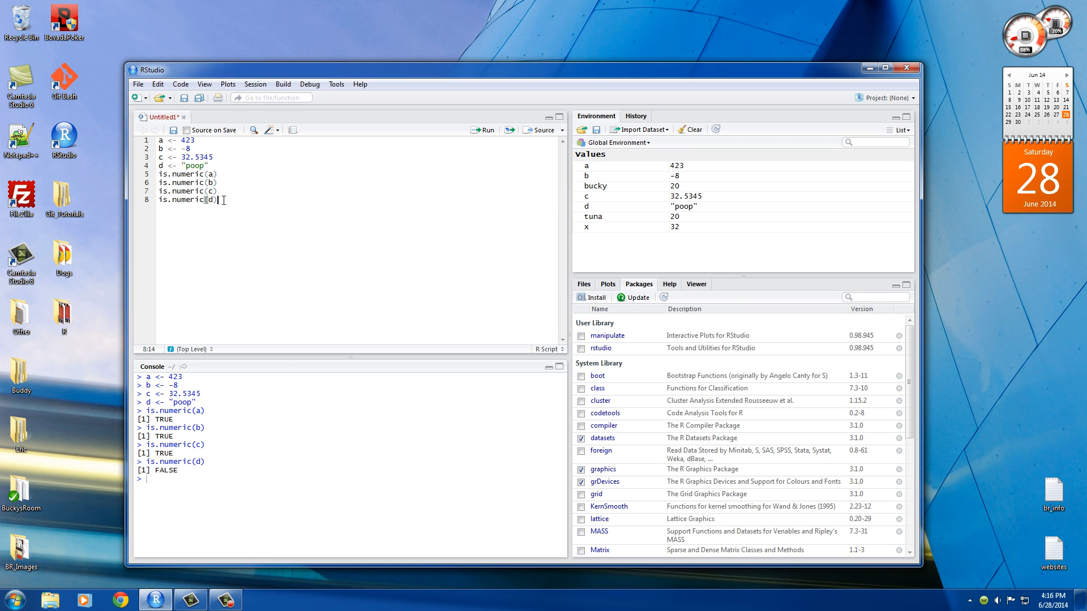
mouse_move(278, 220)
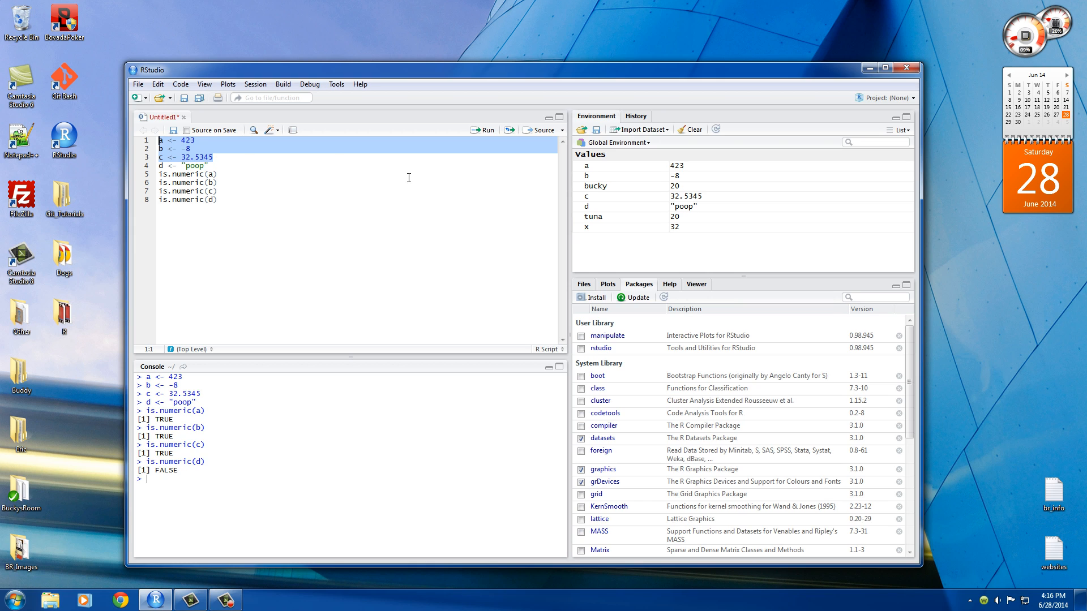
mouse_move(510, 271)
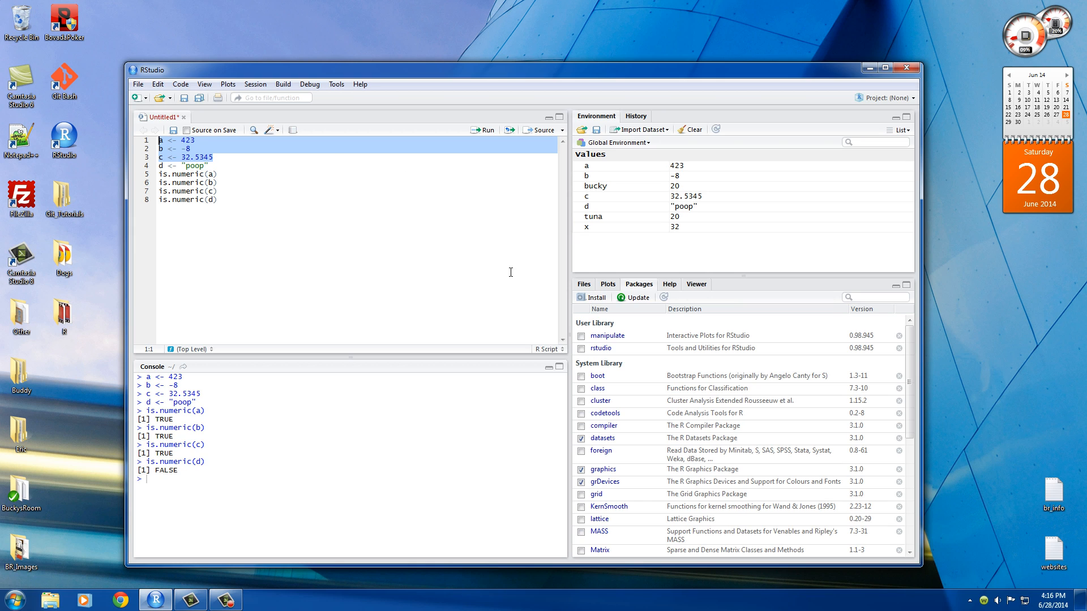
mouse_move(408, 307)
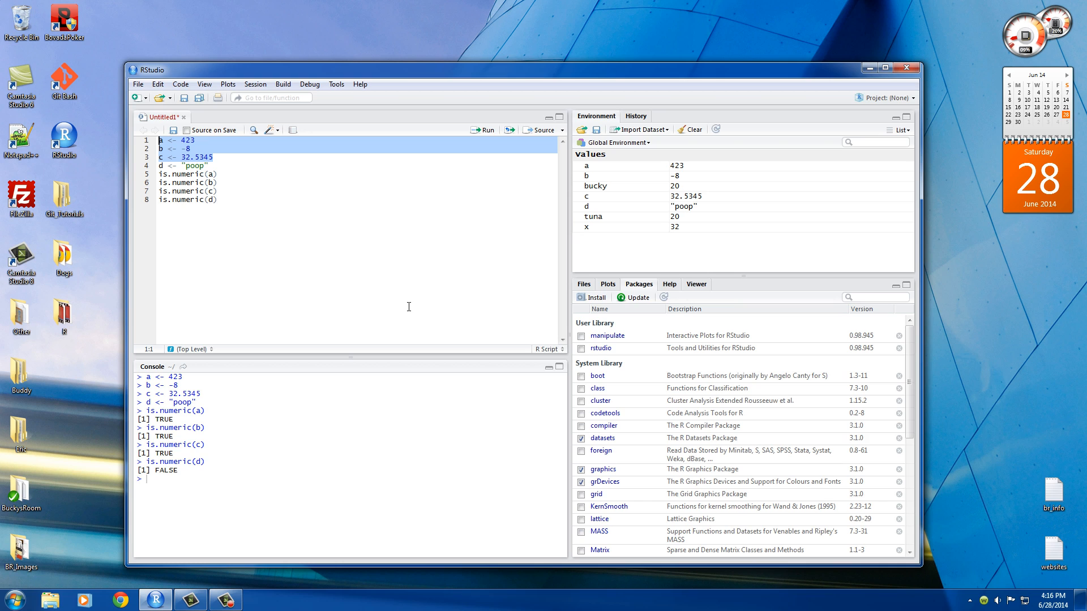